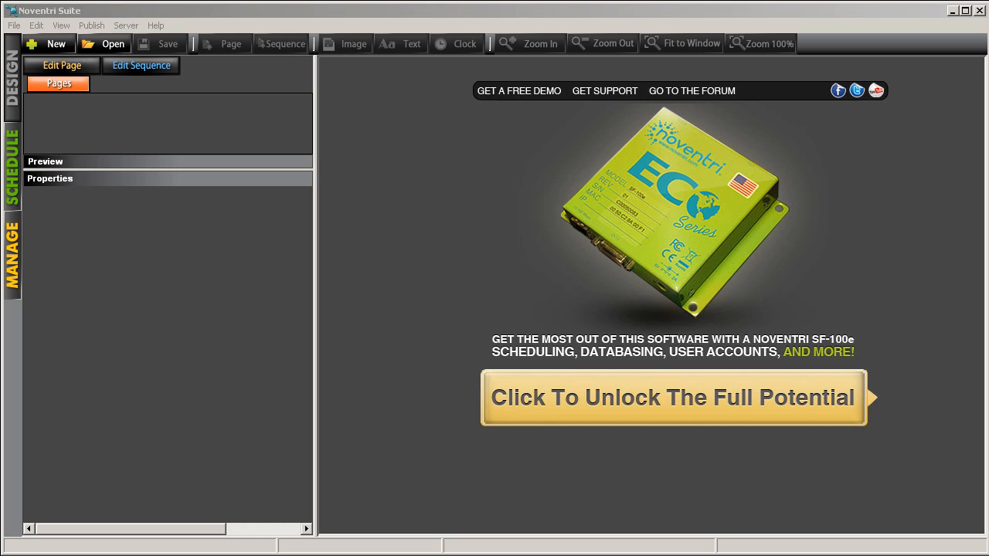
Open the html cap.sfp sign project from the toolbar.
click(14, 25)
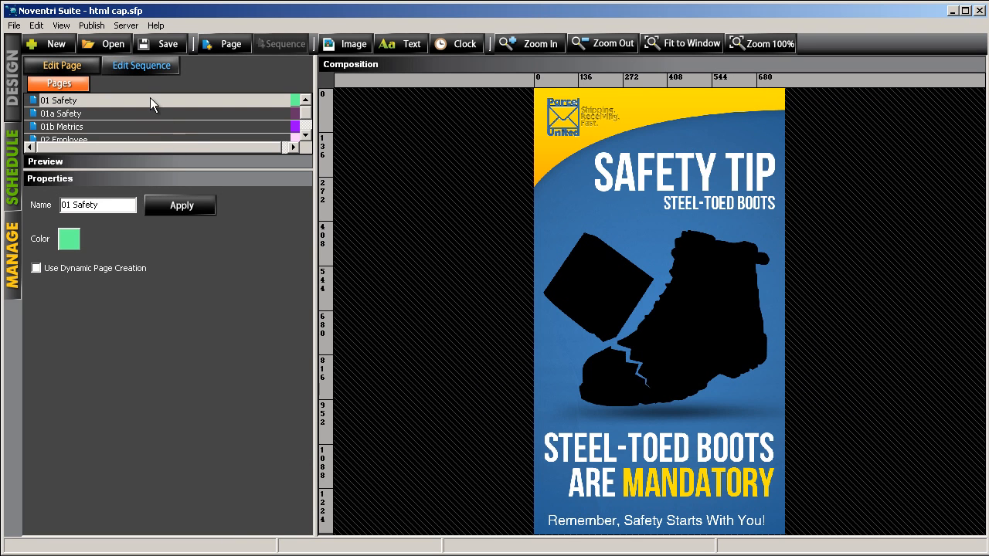
Review the 01 Safety, 01a Safety, 01b Metrics, 02 Employee and following pages in turn.
click(116, 101)
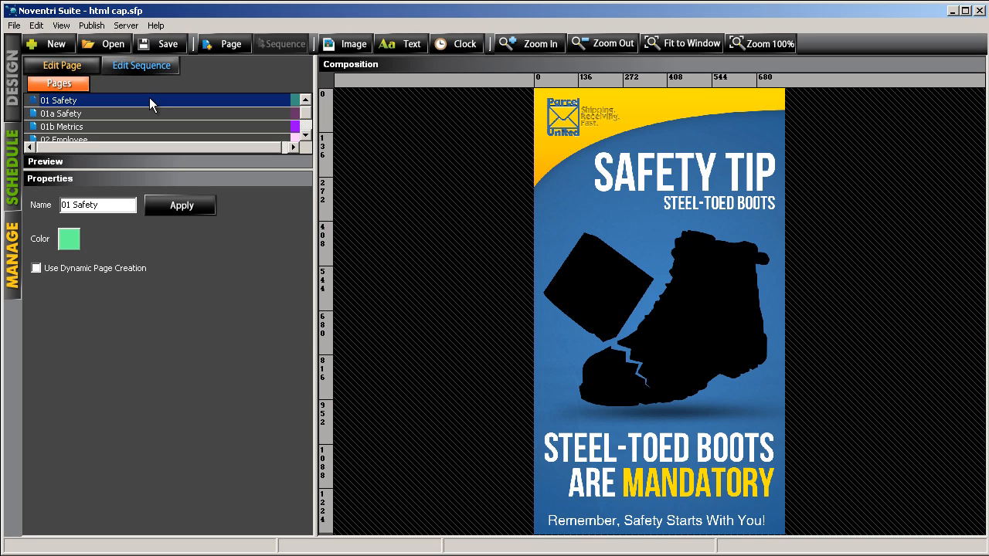
click(60, 113)
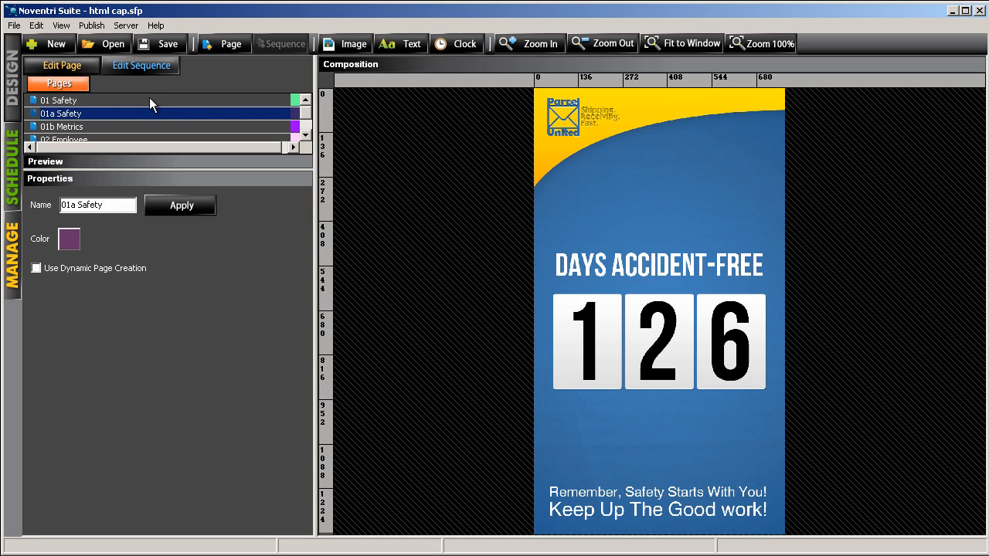
click(62, 127)
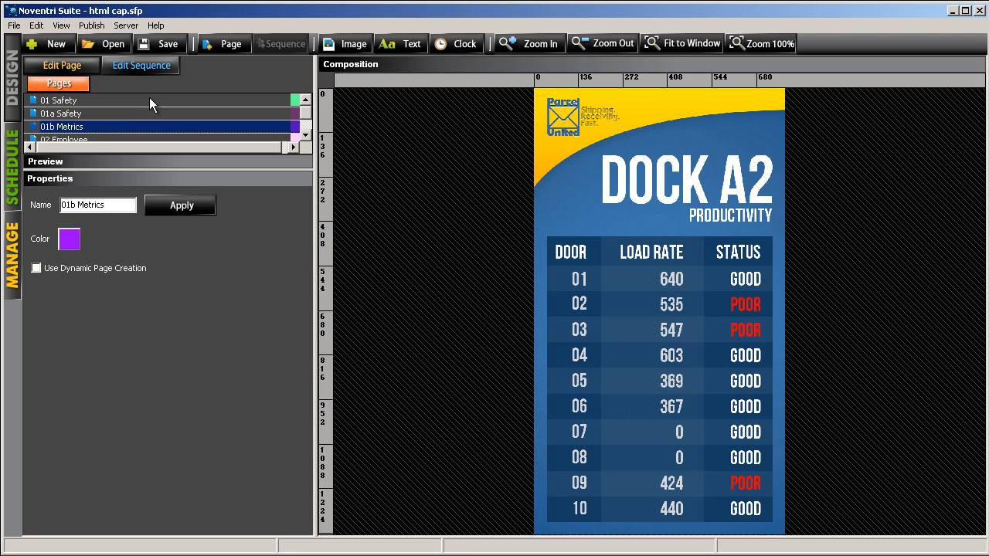
click(63, 139)
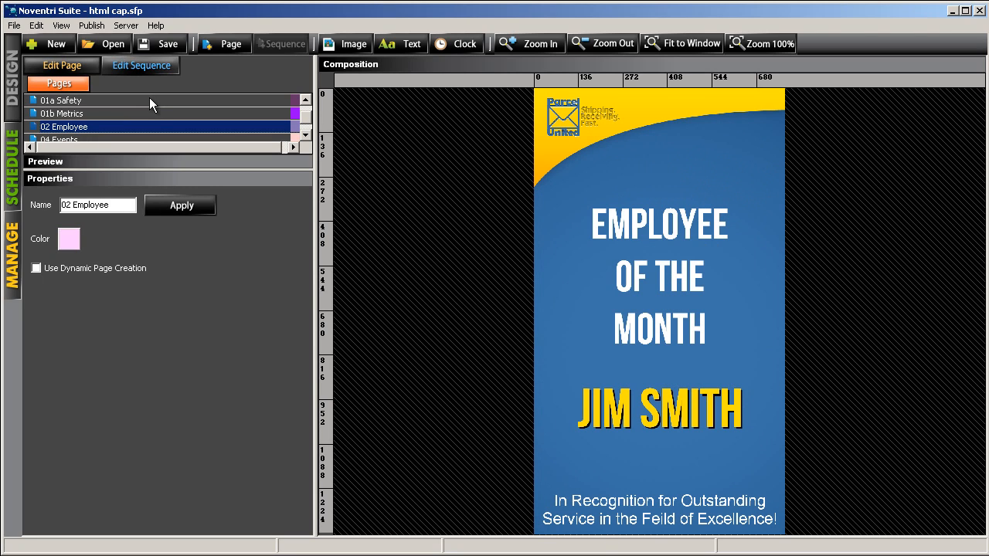
click(58, 139)
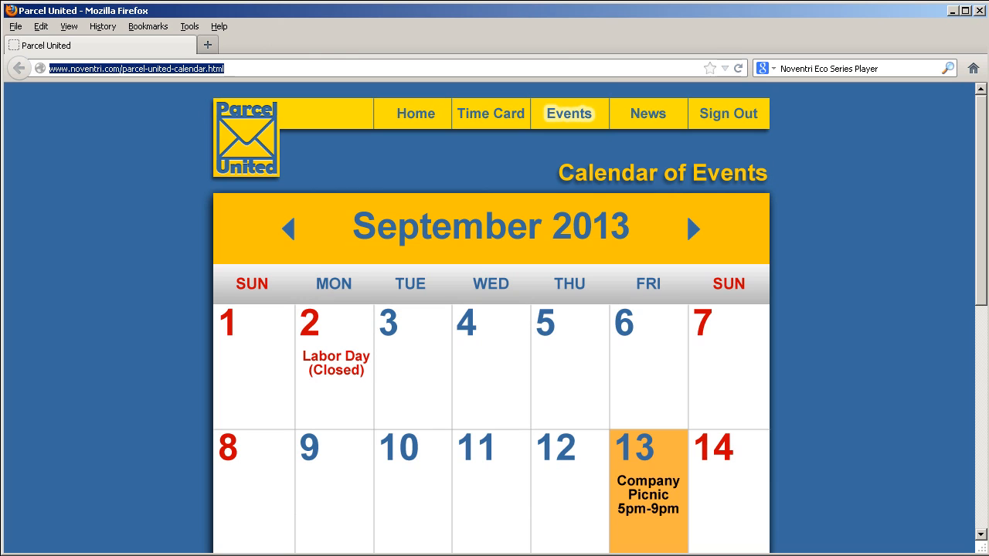
mouse_move(983, 188)
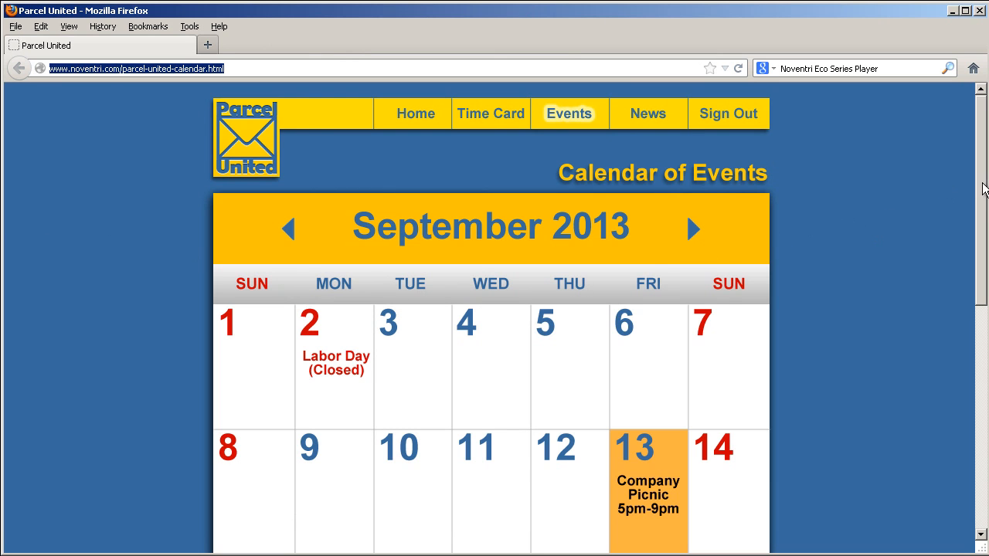
Scroll the parcel-united-calendar.html page in Firefox to look over the calendar.
scroll(down, 3)
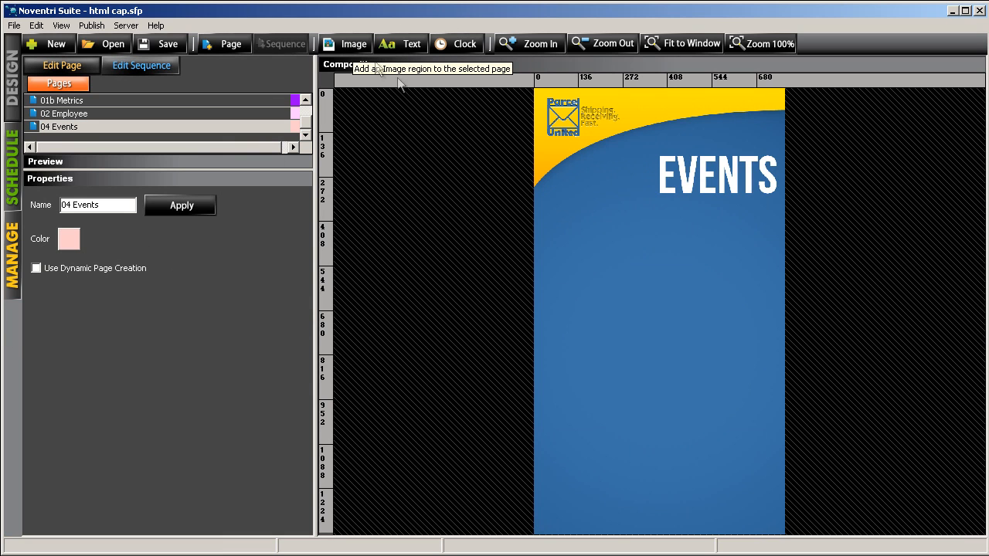
Draw an image region filling the space below the EVENTS heading on the 04 Events page.
drag(549, 209, 584, 379)
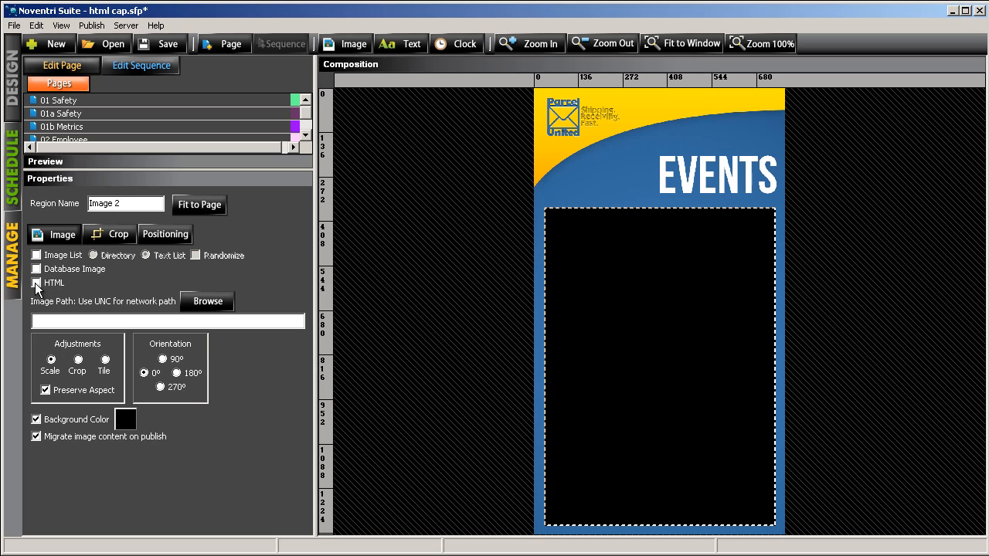
Set the image region to HTML so it displays a web page.
click(37, 283)
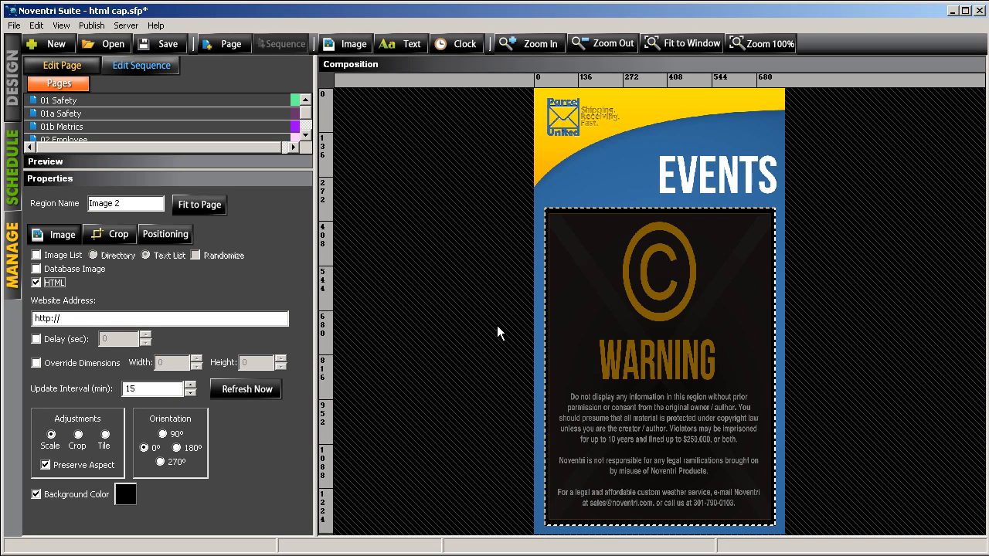
mouse_move(129, 317)
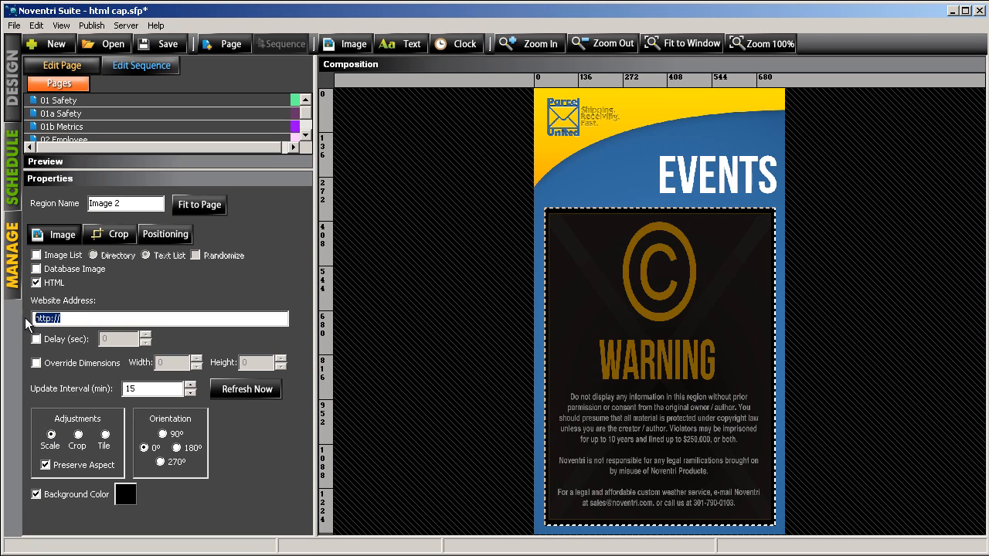
text(http://www.noventri.com/parcel-united-calendar.html)
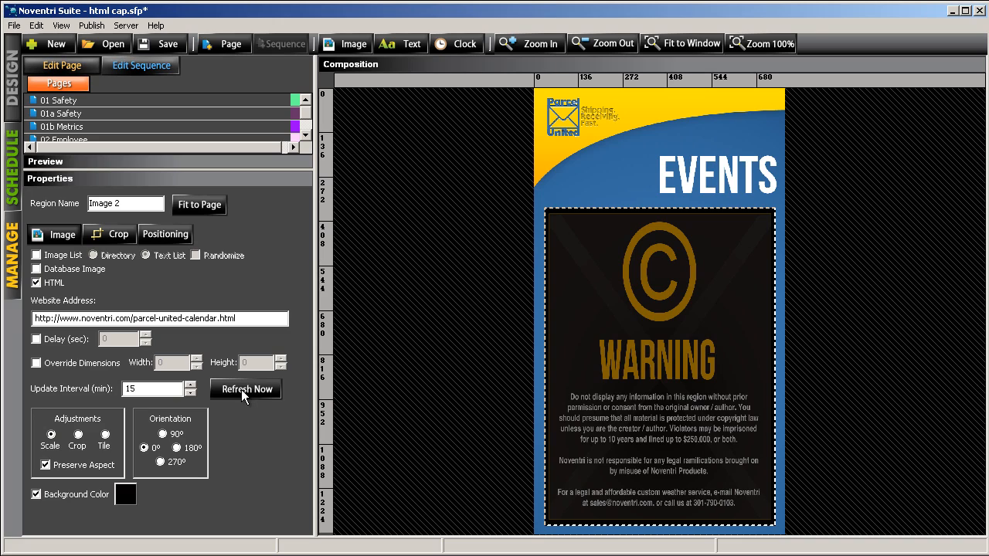
click(246, 389)
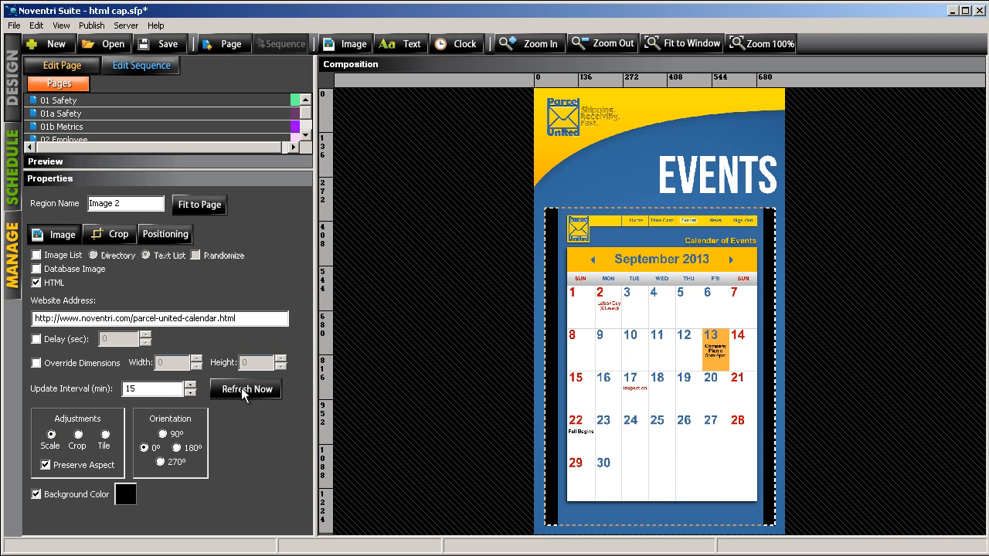
mouse_move(482, 426)
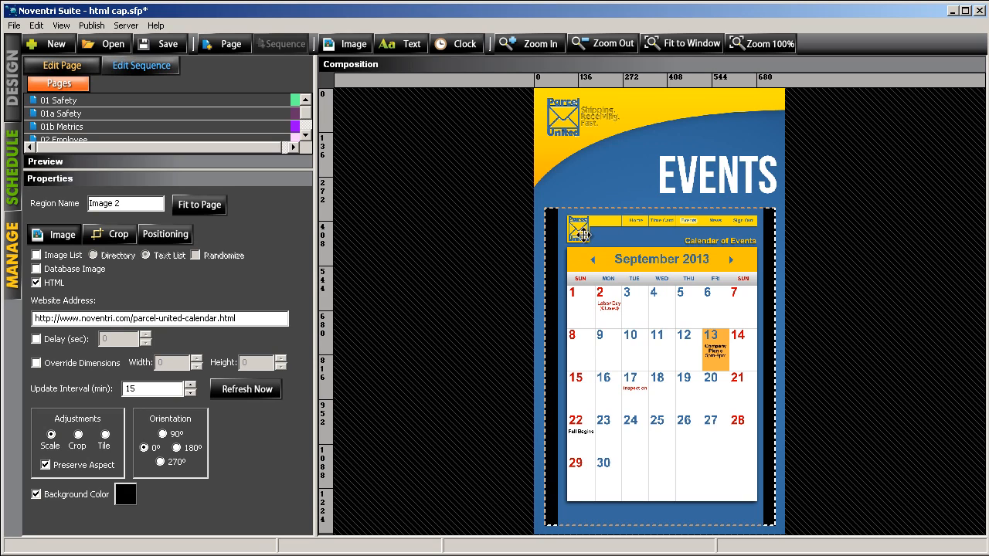
mouse_move(337, 430)
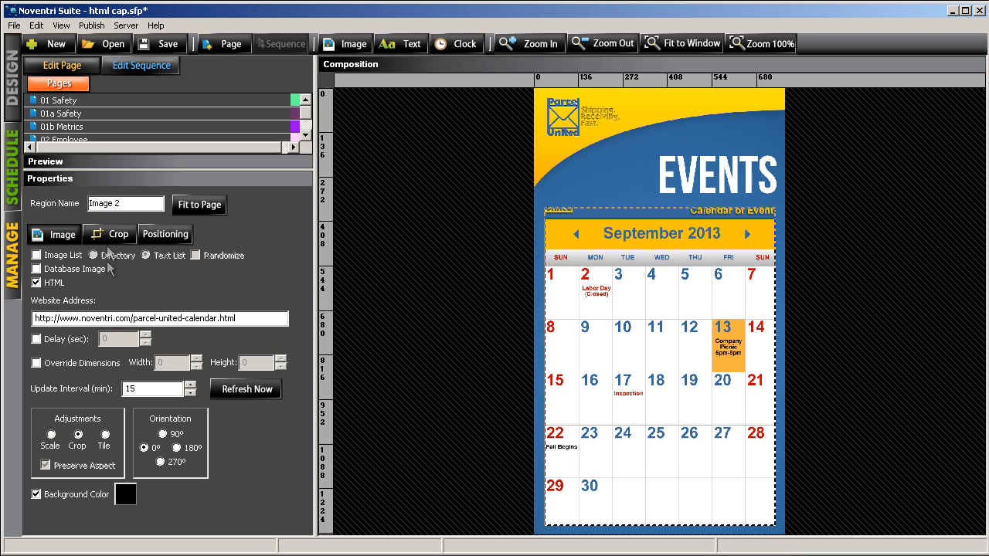
Choose Crop adjustment and show the region's crop rectangle settings.
click(119, 235)
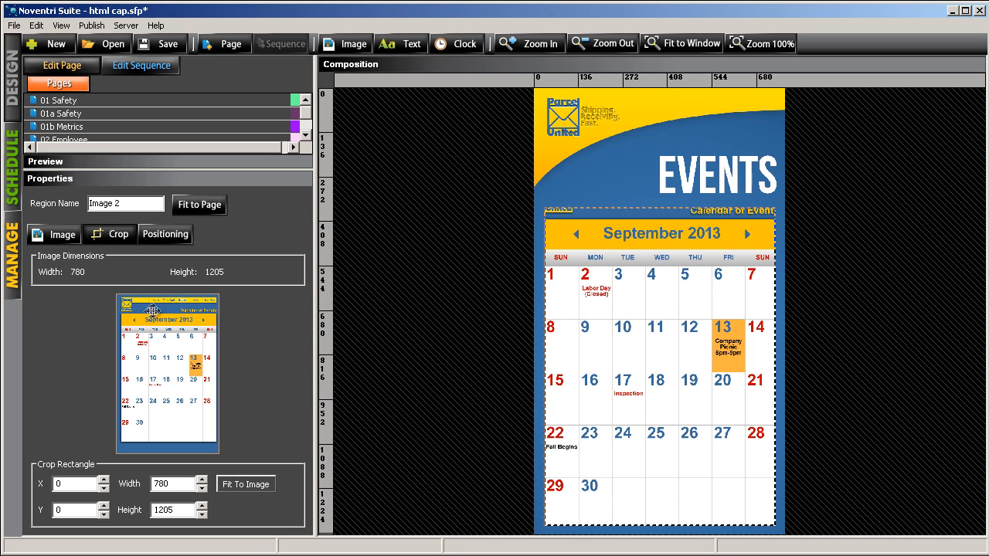